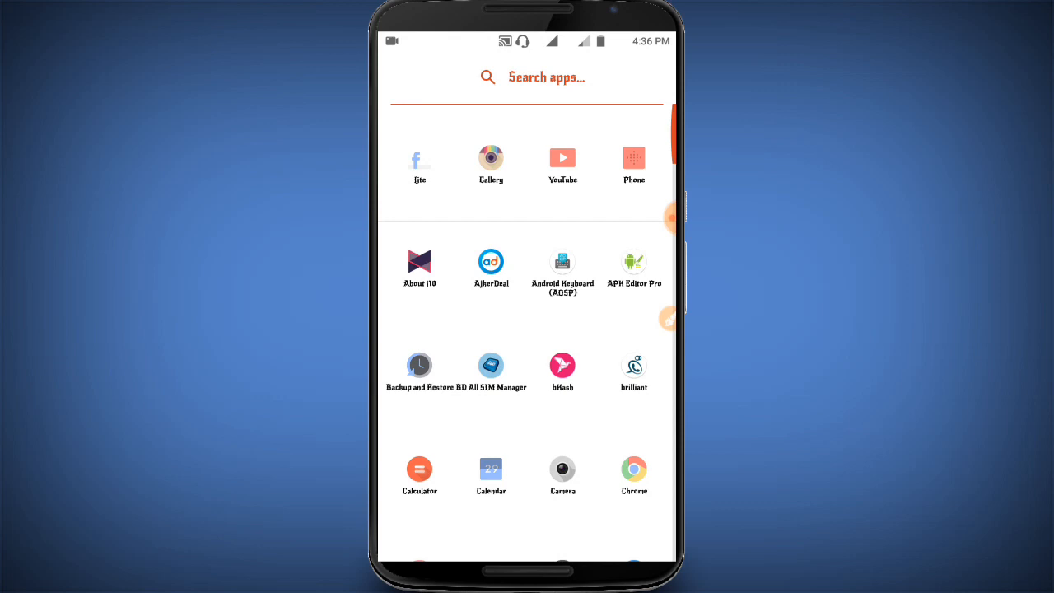
Search the apps for "fi" and launch File Manager from the results.
{"action": "type", "text": "fi"}
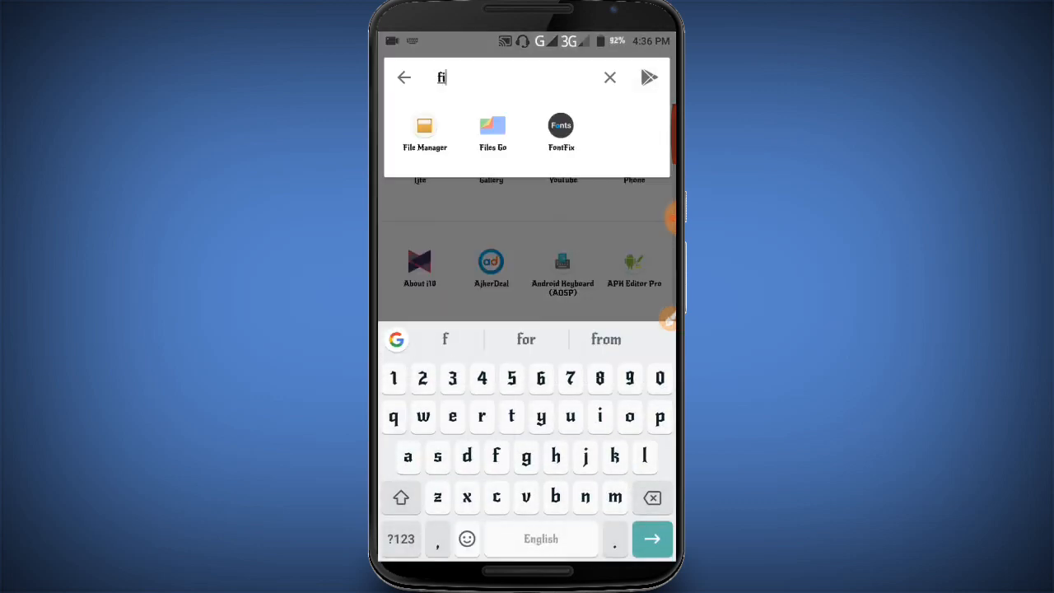
{"action": "left_click", "coordinate": [425, 132]}
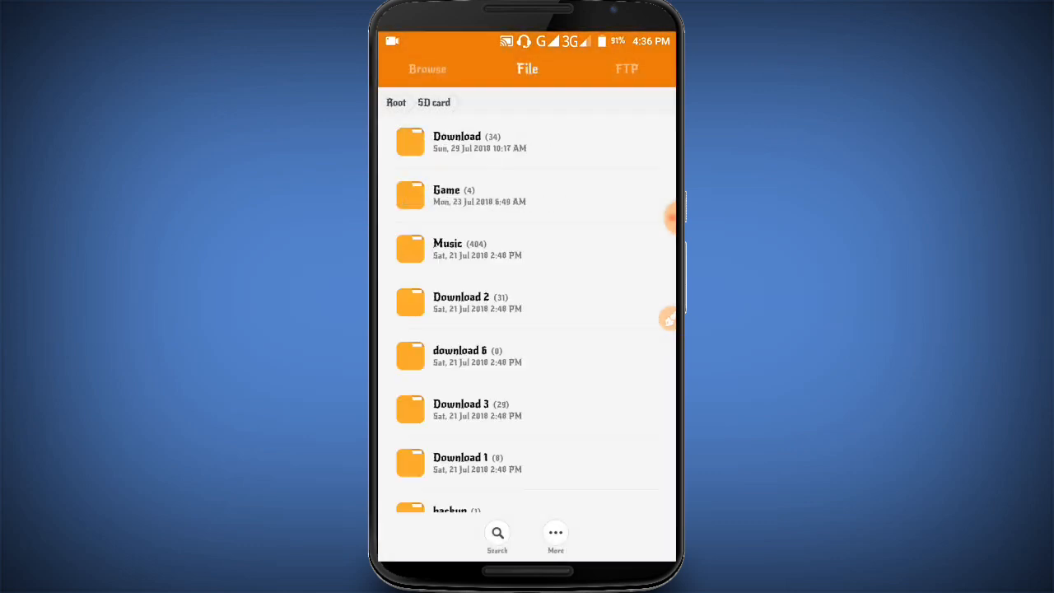
Attempt installing the APK from File Manager, hitting Android's parse error.
{"action": "left_click", "coordinate": [458, 135]}
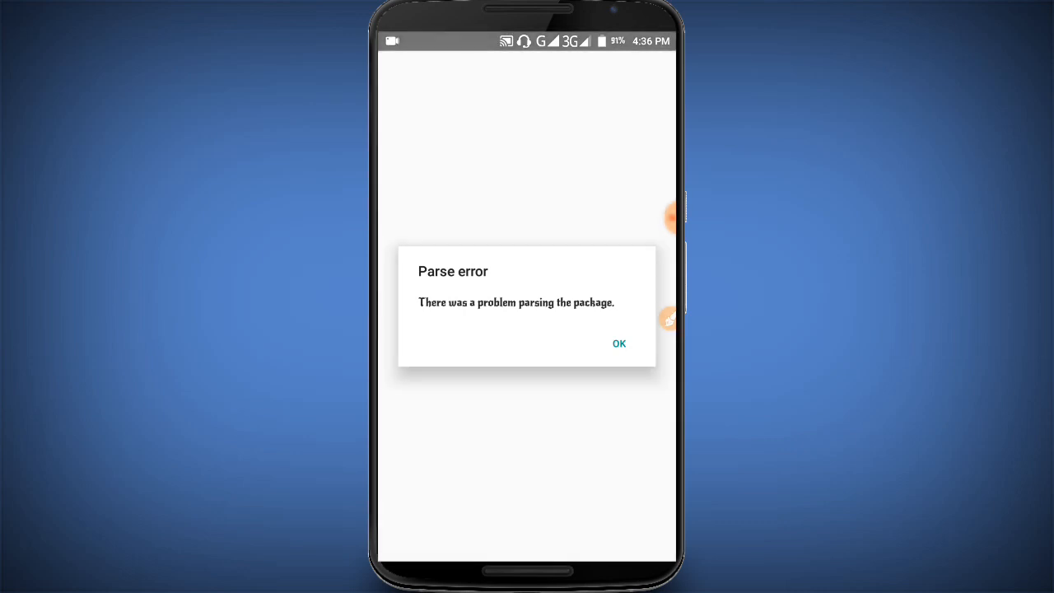
Dismiss the parse error, search "apk" and launch APK Editor Pro.
{"action": "left_click", "coordinate": [619, 344]}
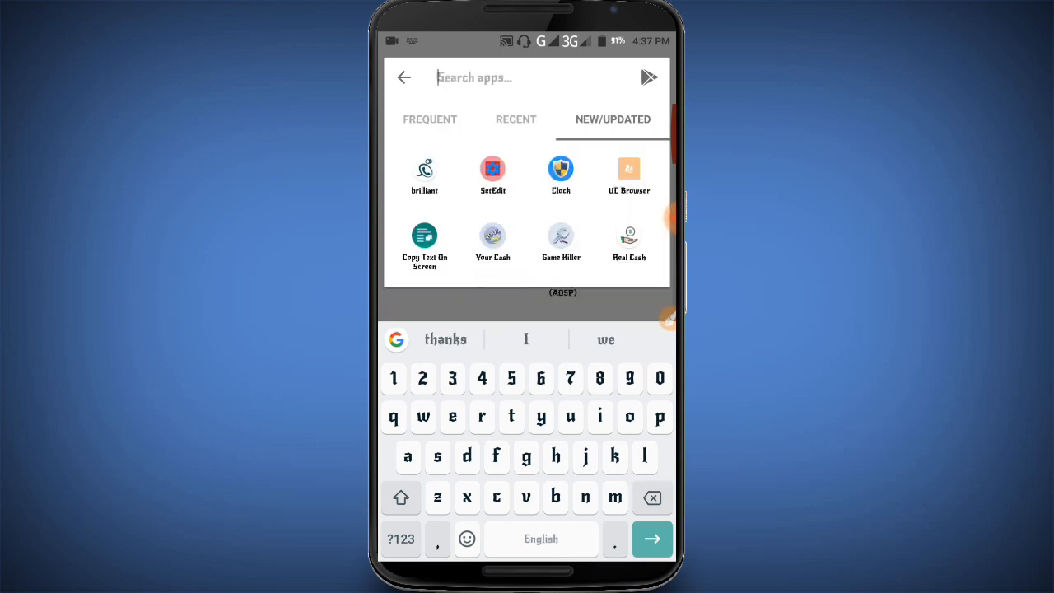
{"action": "type", "text": "apk"}
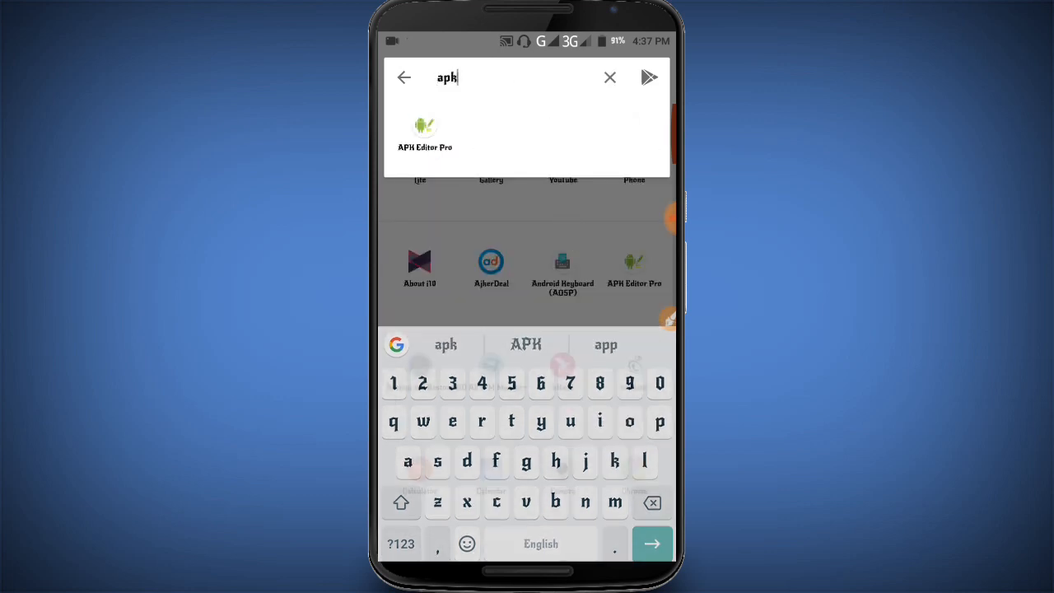
{"action": "left_click", "coordinate": [424, 133]}
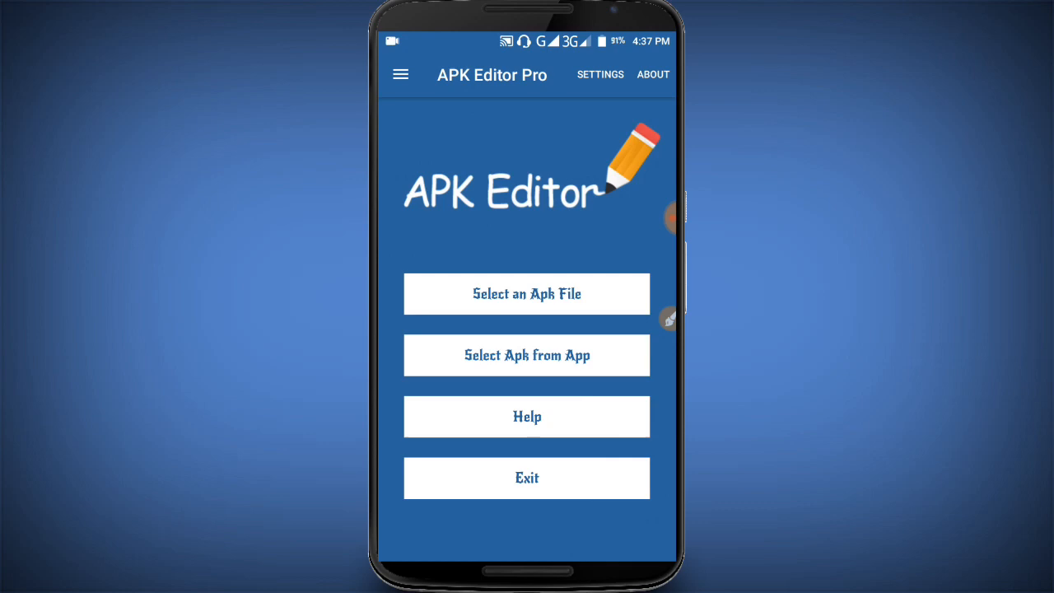
Load game-hacker-3-1-1.apk from the Download folder into APK Editor Pro.
{"action": "left_click", "coordinate": [527, 294]}
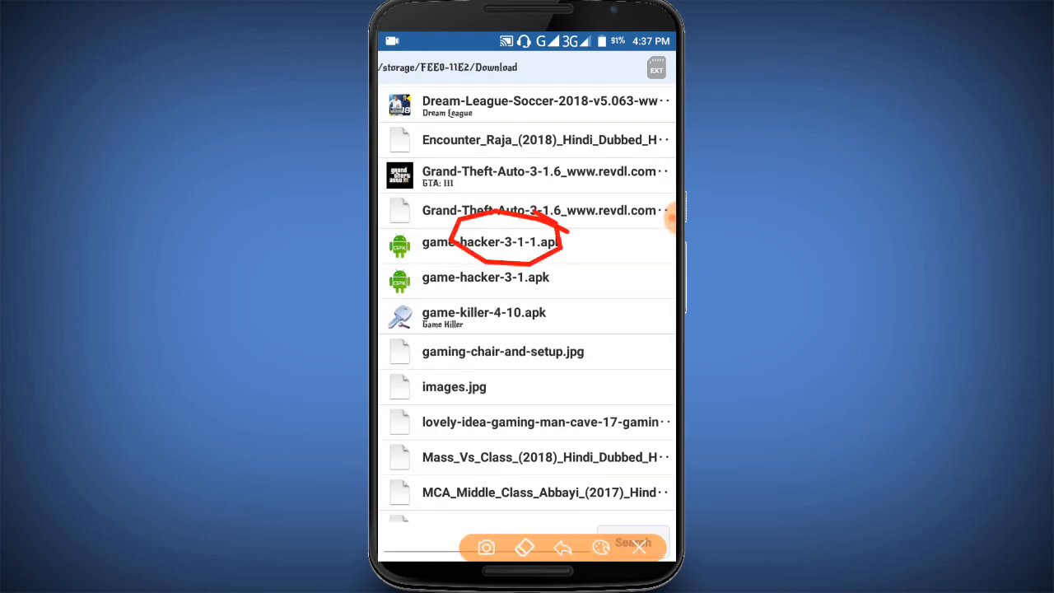
{"action": "left_click", "coordinate": [486, 242]}
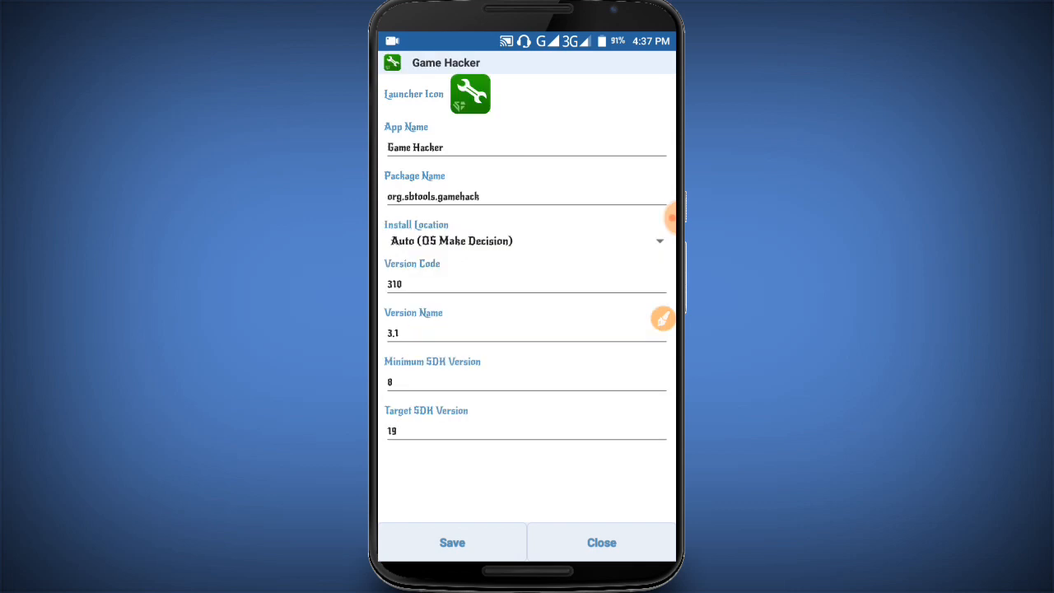
Set Minimum SDK Version 5 and Target SDK Version 10, then save the re-signed APK.
{"action": "left_click", "coordinate": [662, 319]}
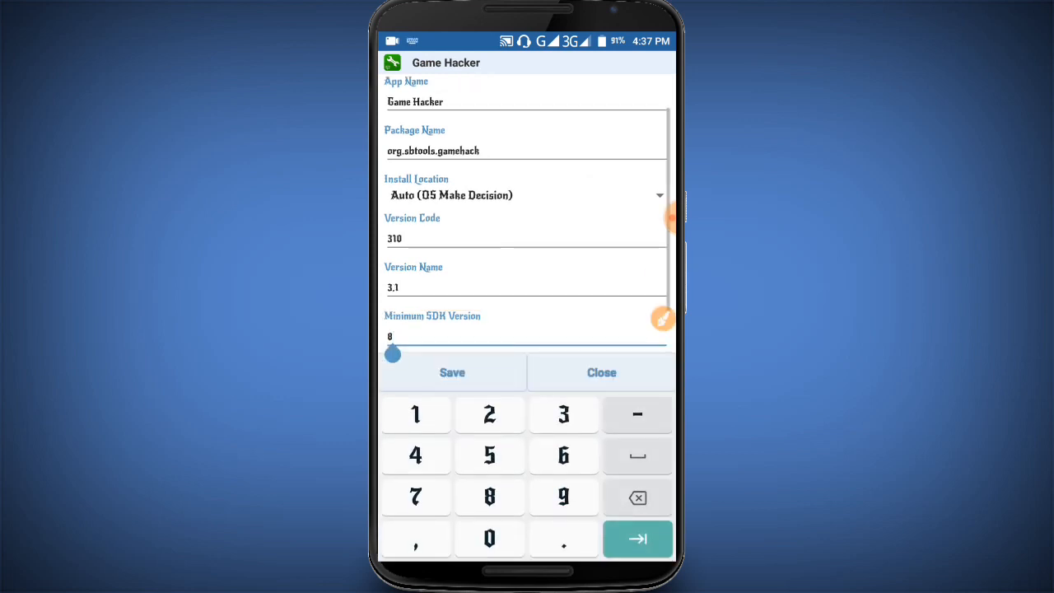
{"action": "left_click", "coordinate": [490, 454]}
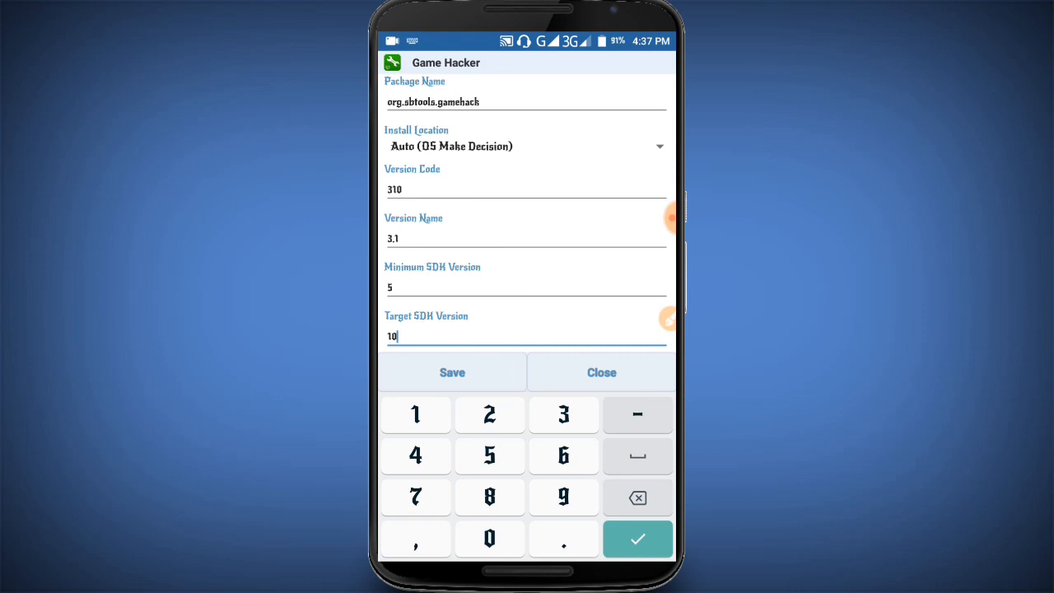
{"action": "left_click", "coordinate": [451, 372]}
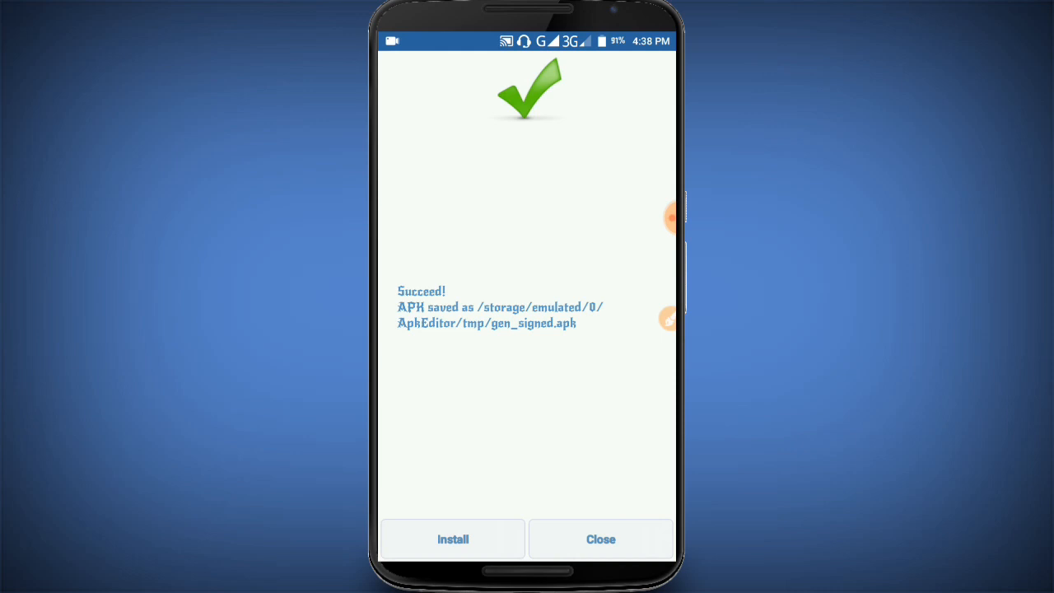
Install the modified Game Hacker app through the package installer's permission screen.
{"action": "left_click", "coordinate": [453, 541]}
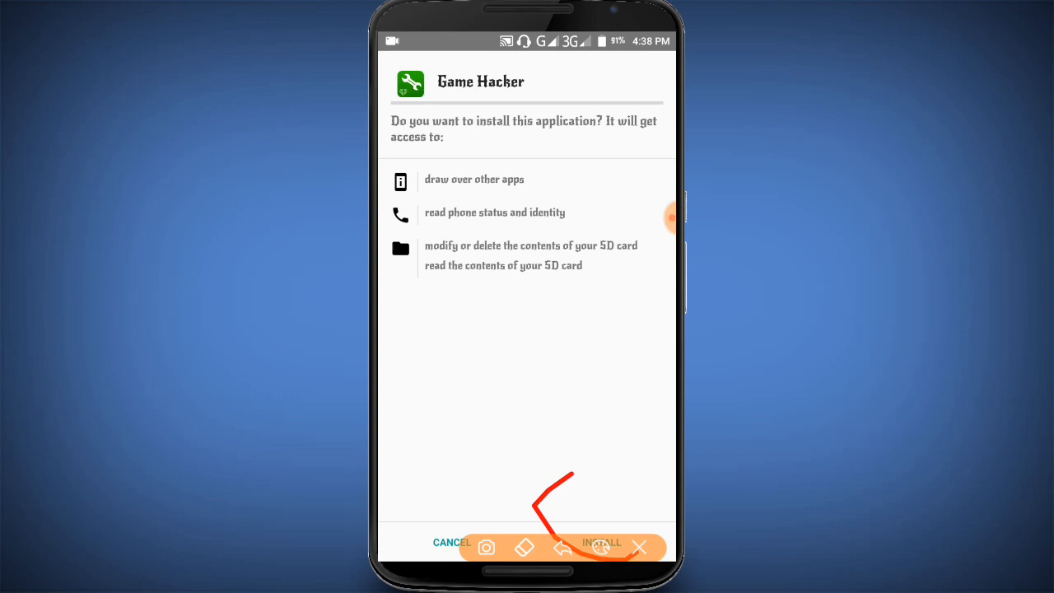
{"action": "left_click", "coordinate": [603, 542]}
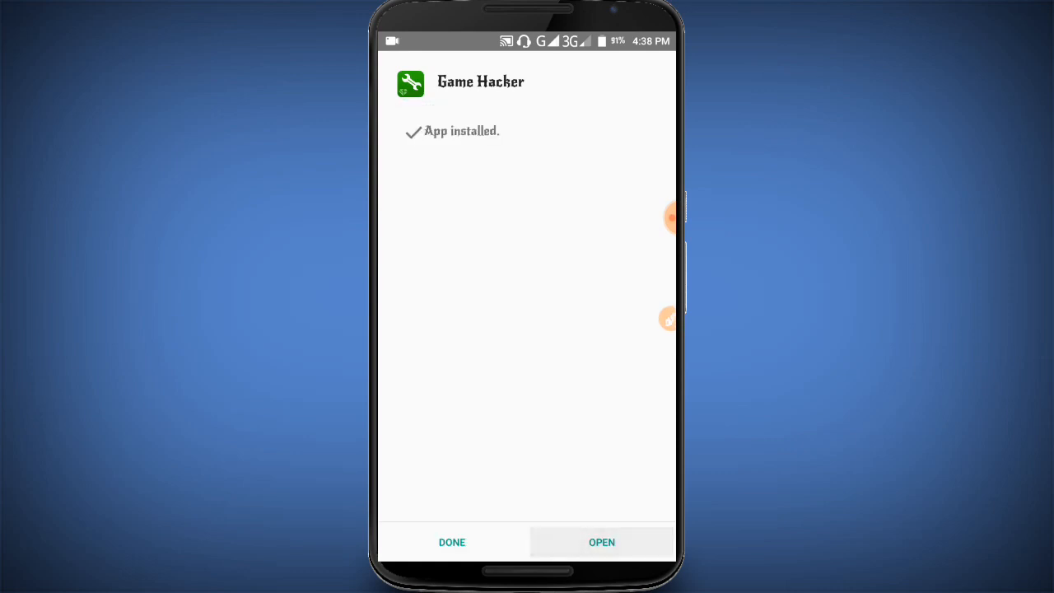
Launch Game Hacker, dismiss its 'has stopped' crash and close APK Editor's success screen.
{"action": "left_click", "coordinate": [601, 542]}
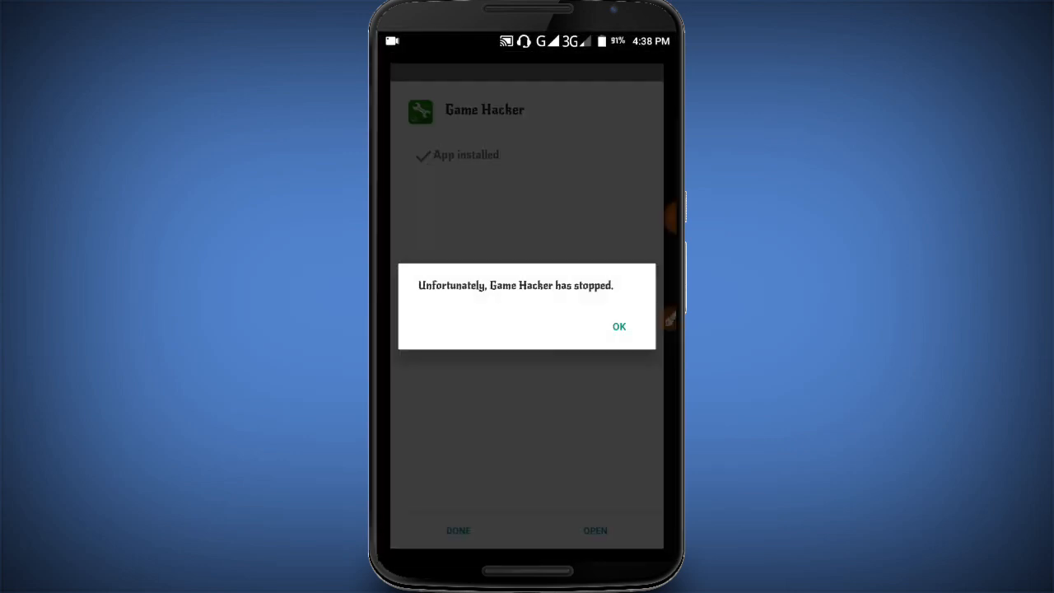
{"action": "left_click", "coordinate": [619, 326]}
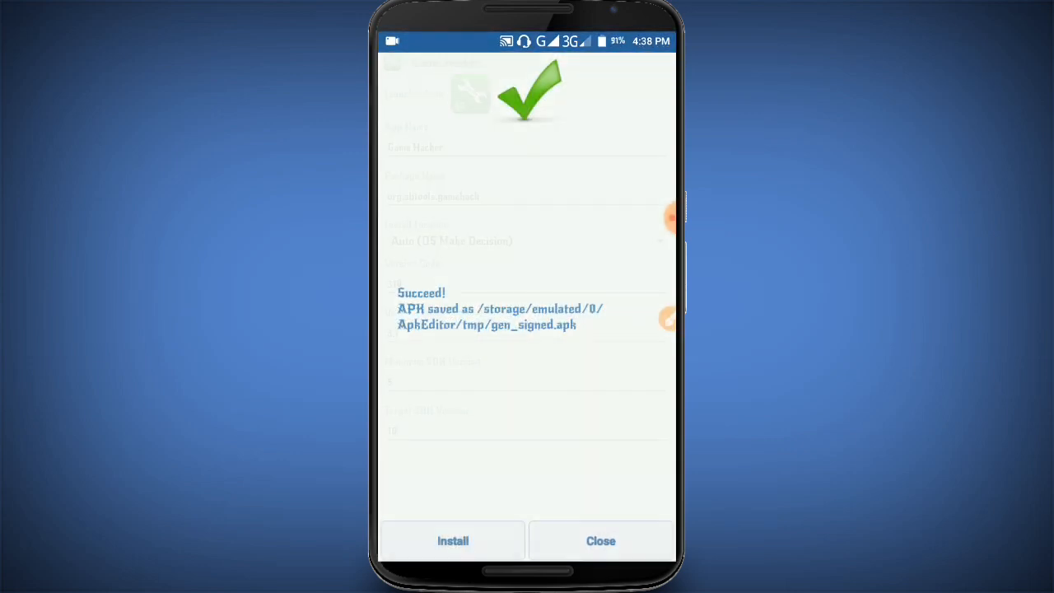
{"action": "left_click", "coordinate": [599, 541]}
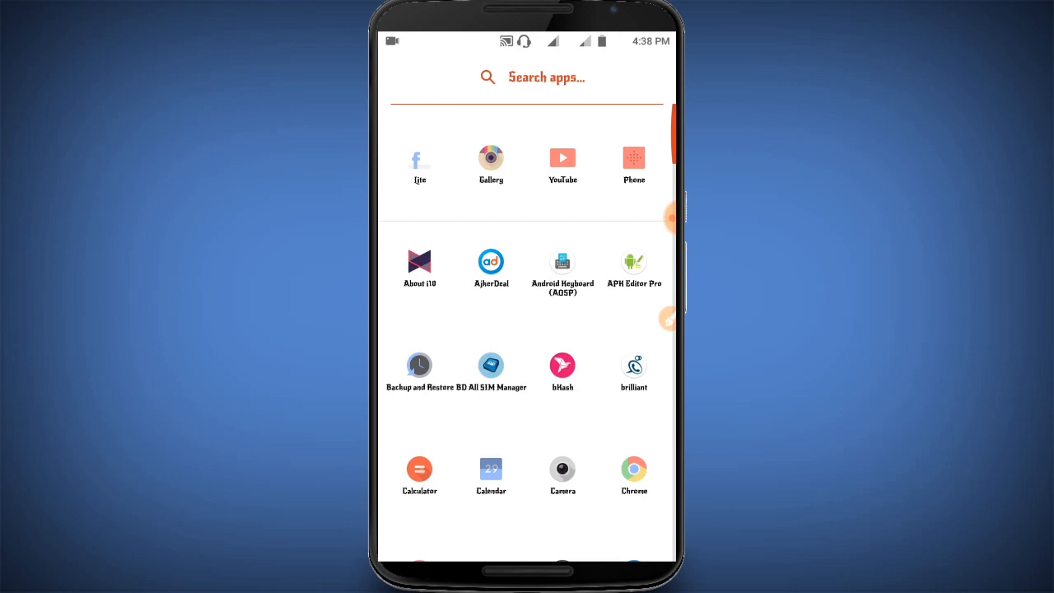
Show Game Hacker's App info page with version 3.1, storage and permissions details.
{"action": "left_click", "coordinate": [547, 77]}
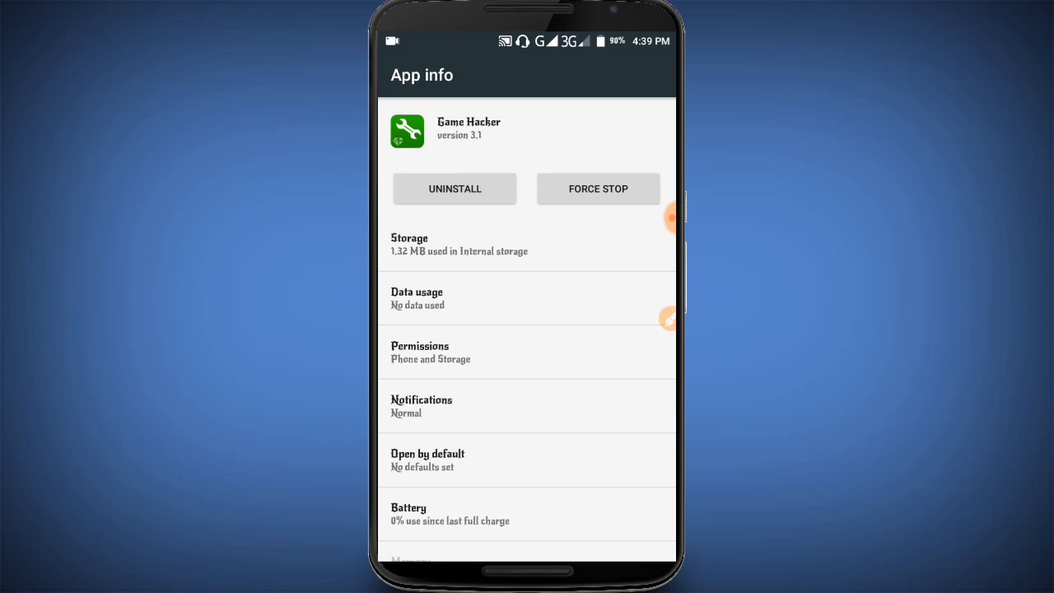
{"action": "scroll", "scroll_direction": "up", "scroll_amount": 3}
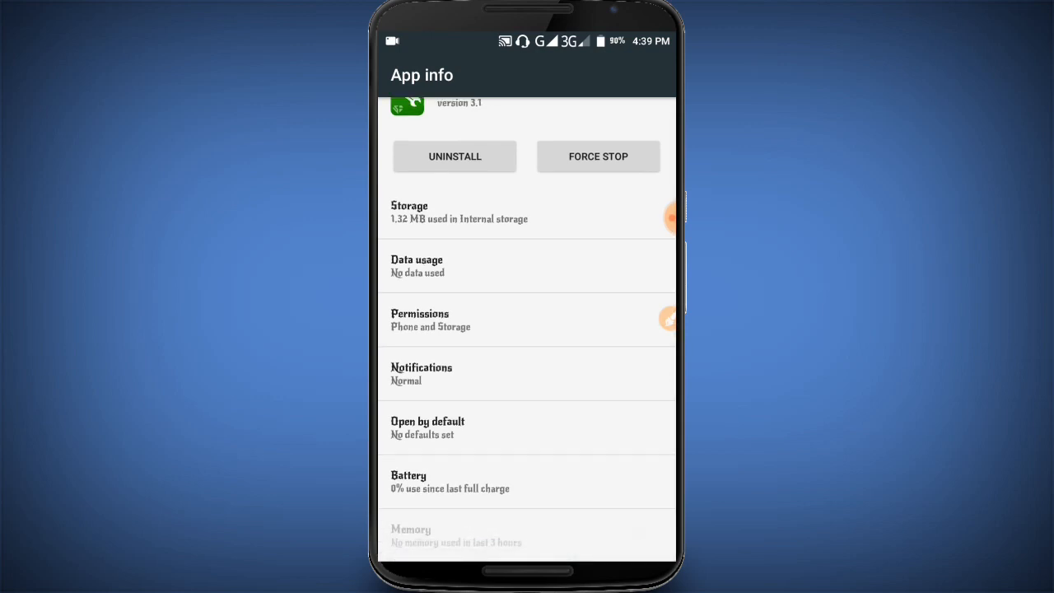